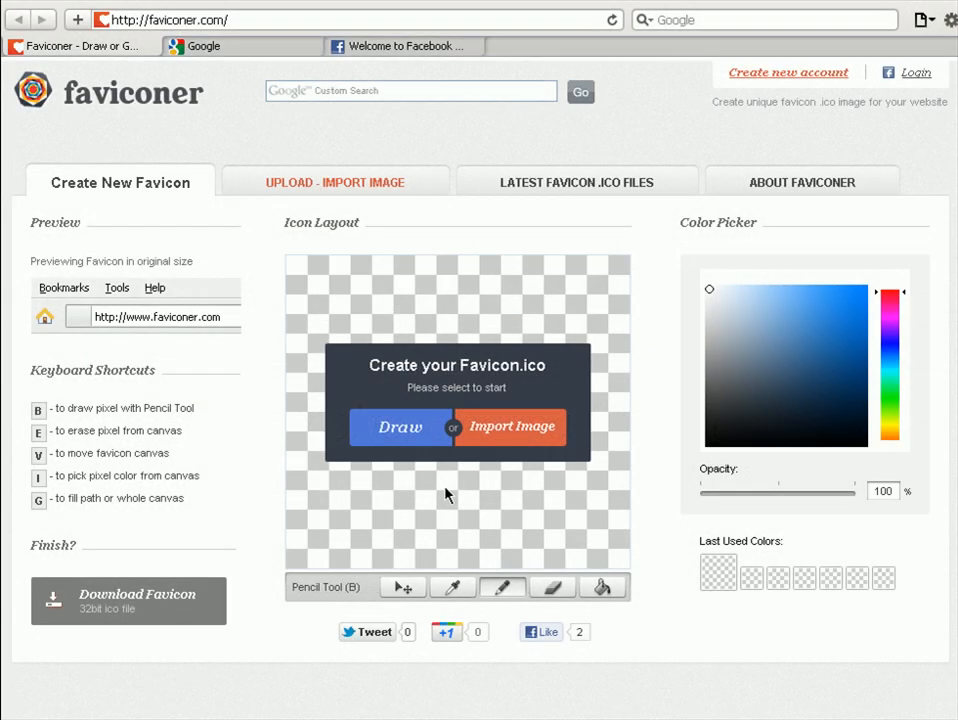
{"action": "mouse_move", "coordinate": [451, 360]}
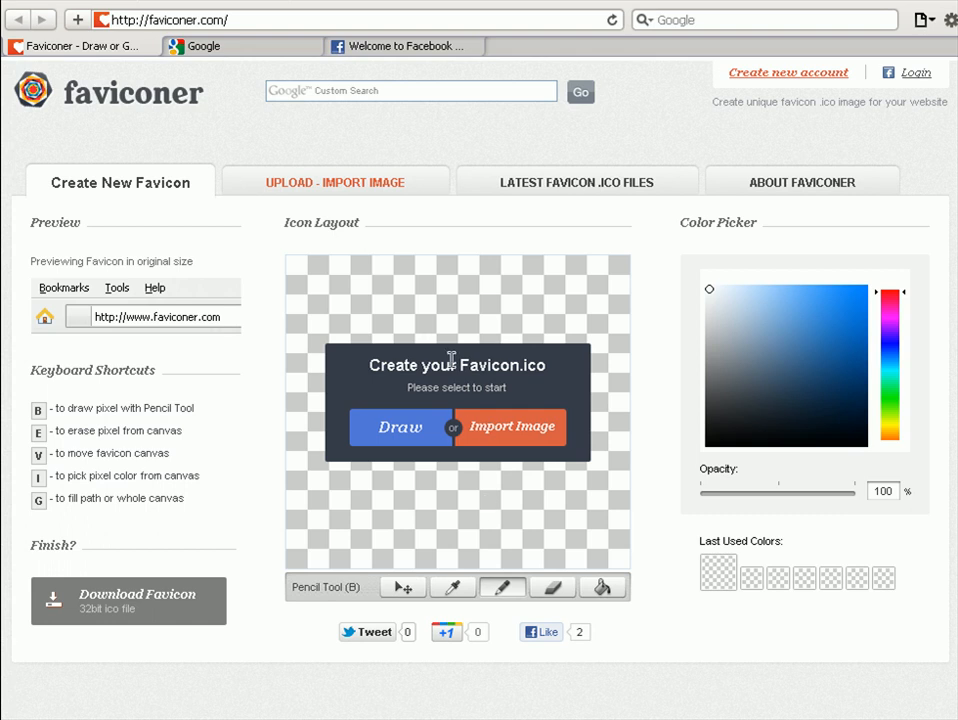
{"action": "mouse_move", "coordinate": [45, 46]}
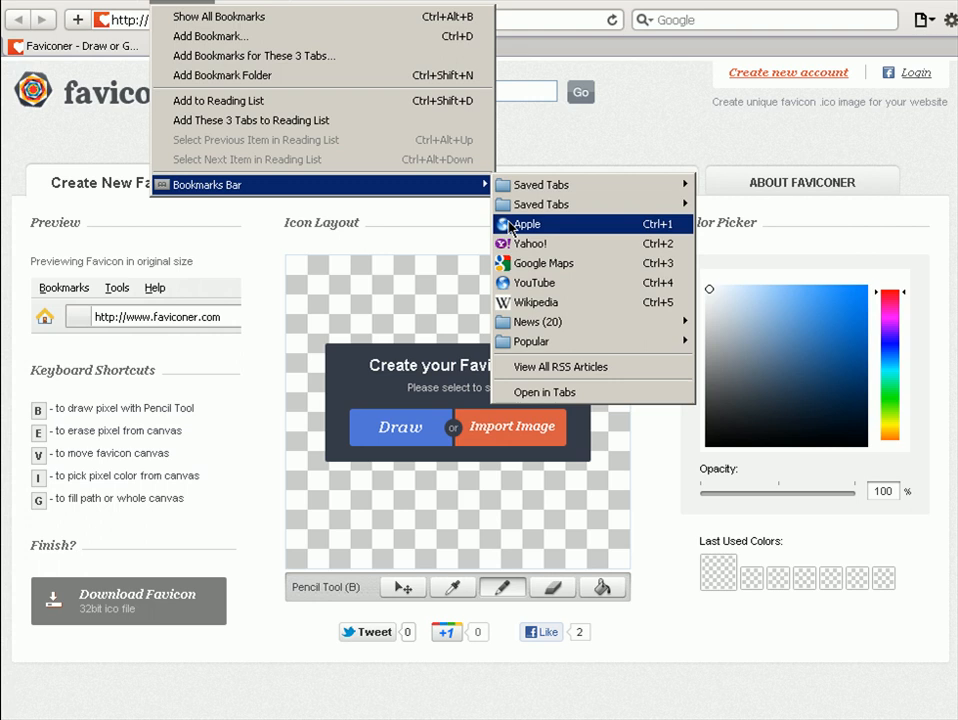
{"action": "mouse_move", "coordinate": [588, 210]}
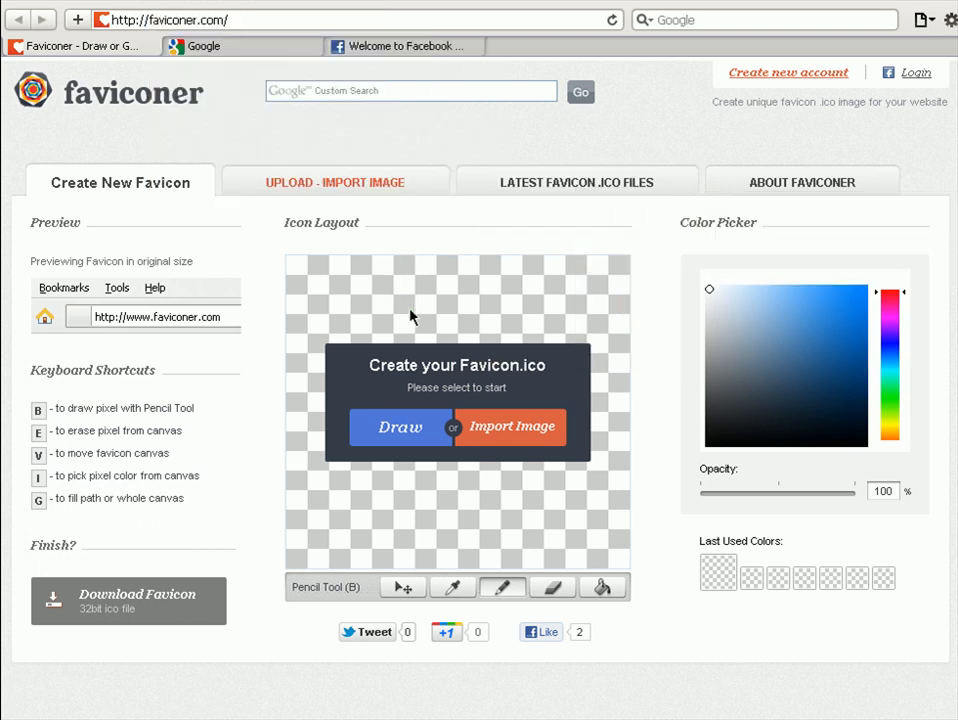
{"action": "mouse_move", "coordinate": [845, 314]}
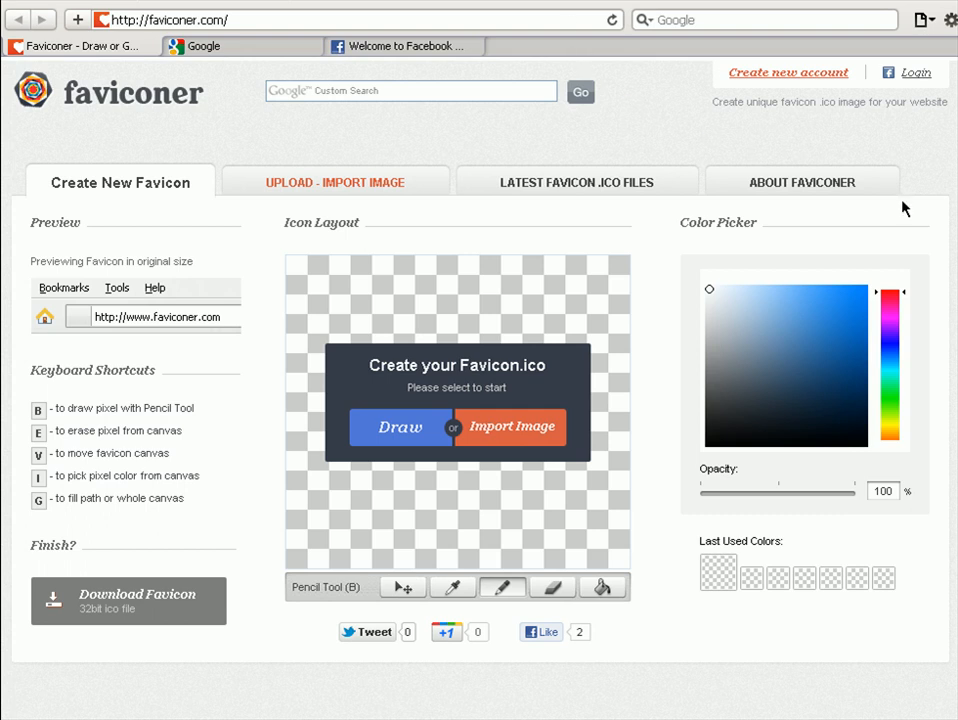
{"action": "mouse_move", "coordinate": [460, 363]}
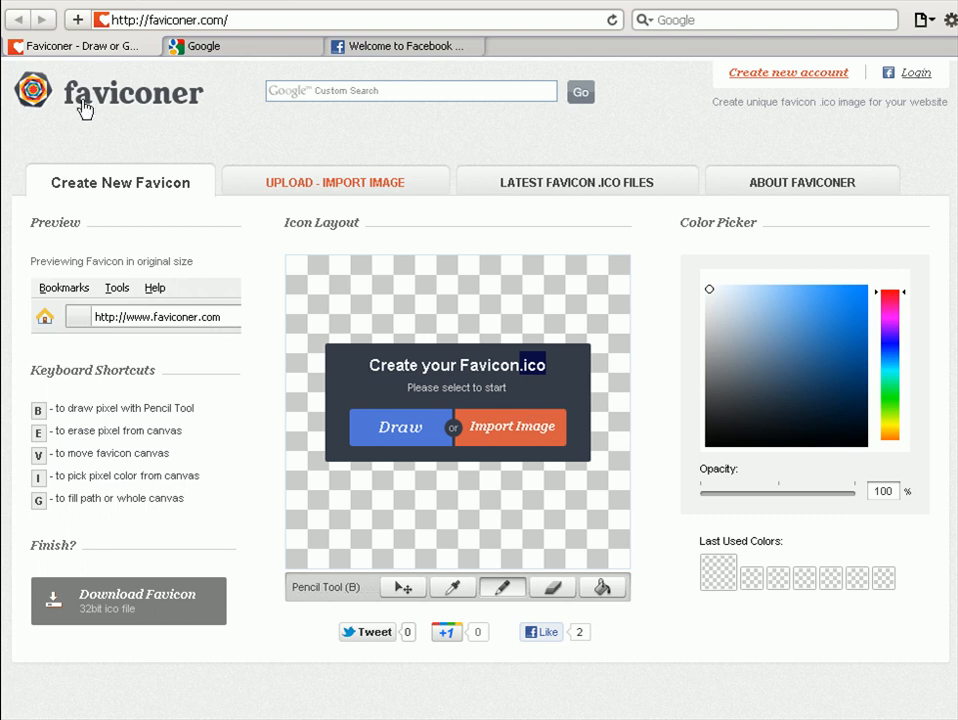
{"action": "mouse_move", "coordinate": [650, 414]}
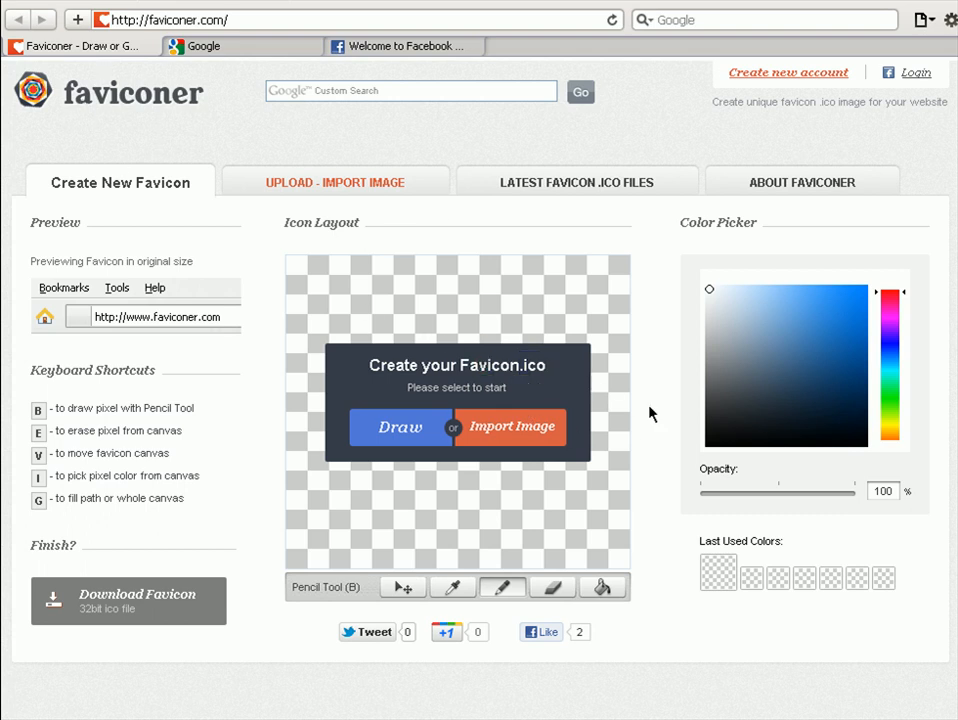
{"action": "mouse_move", "coordinate": [491, 514]}
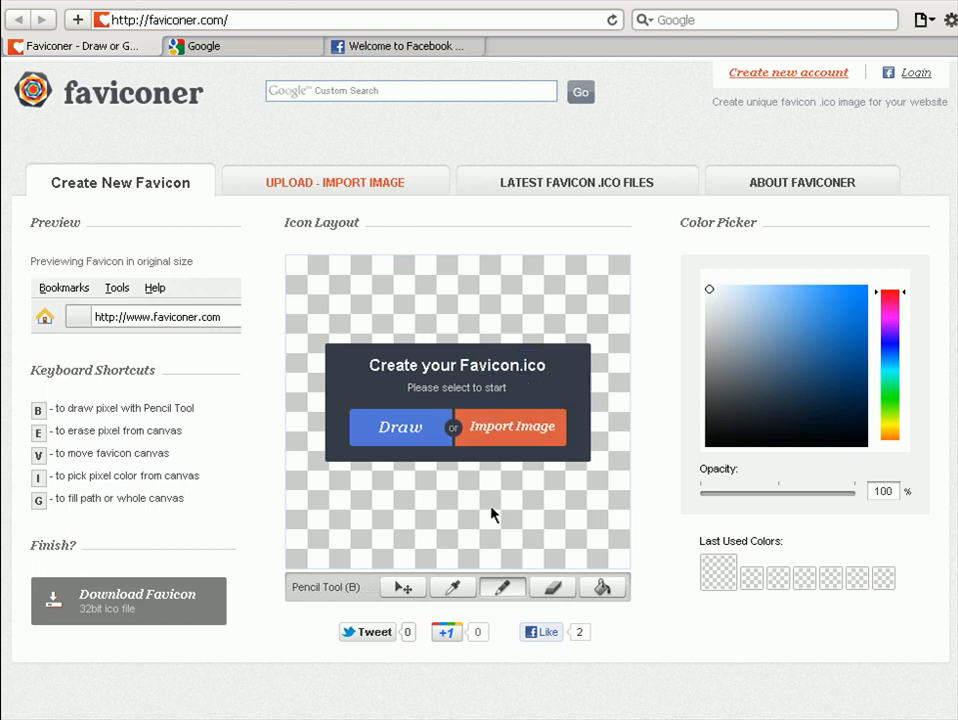
{"action": "mouse_move", "coordinate": [420, 535]}
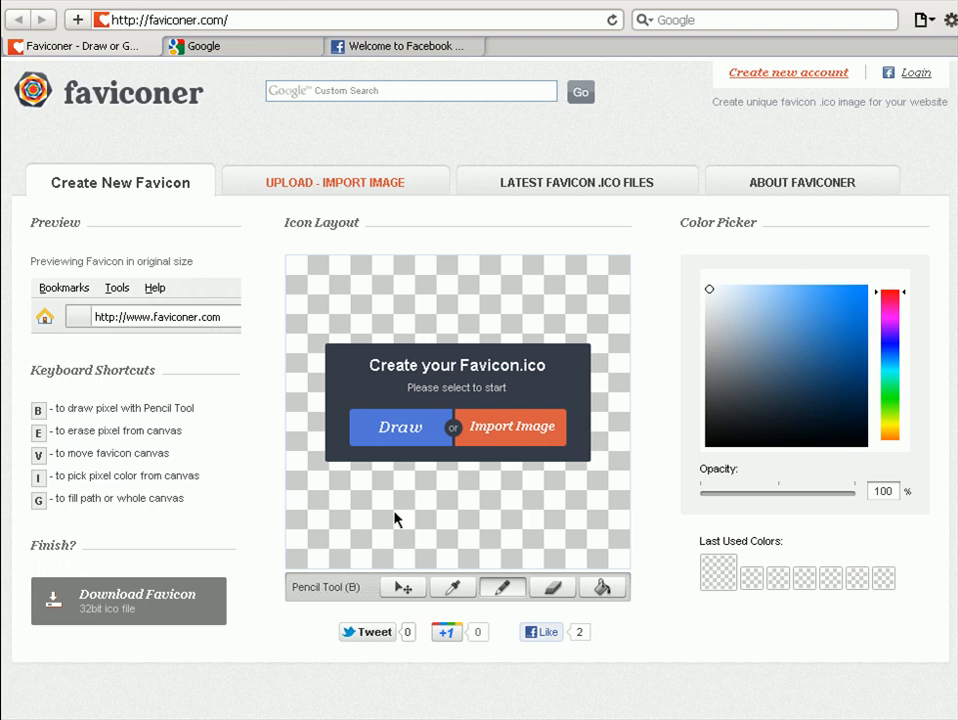
{"action": "mouse_move", "coordinate": [853, 330]}
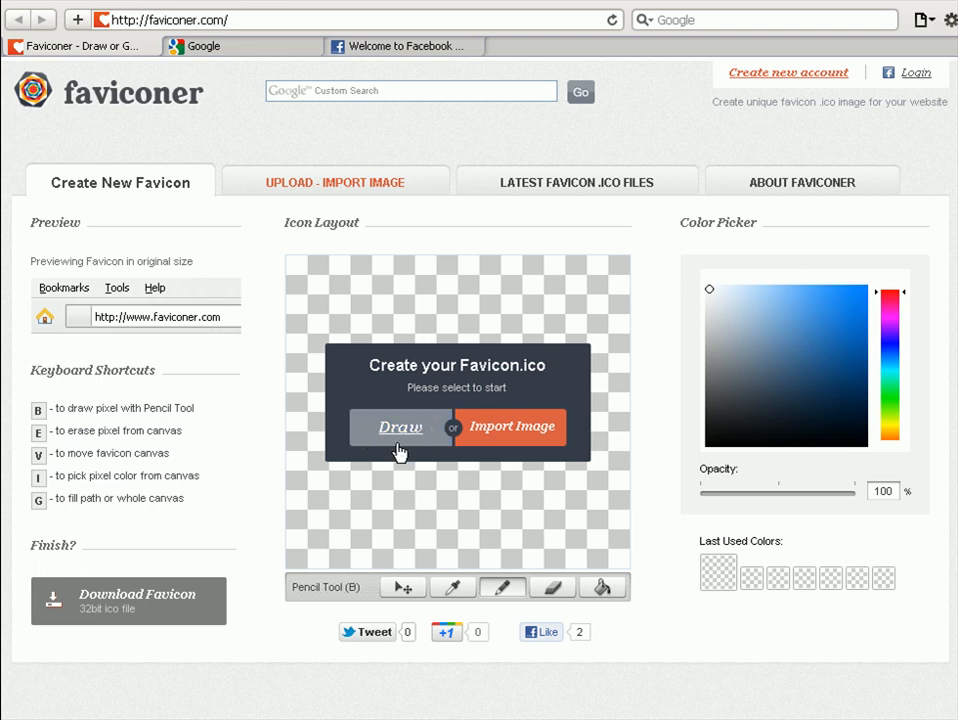
{"action": "mouse_move", "coordinate": [400, 435]}
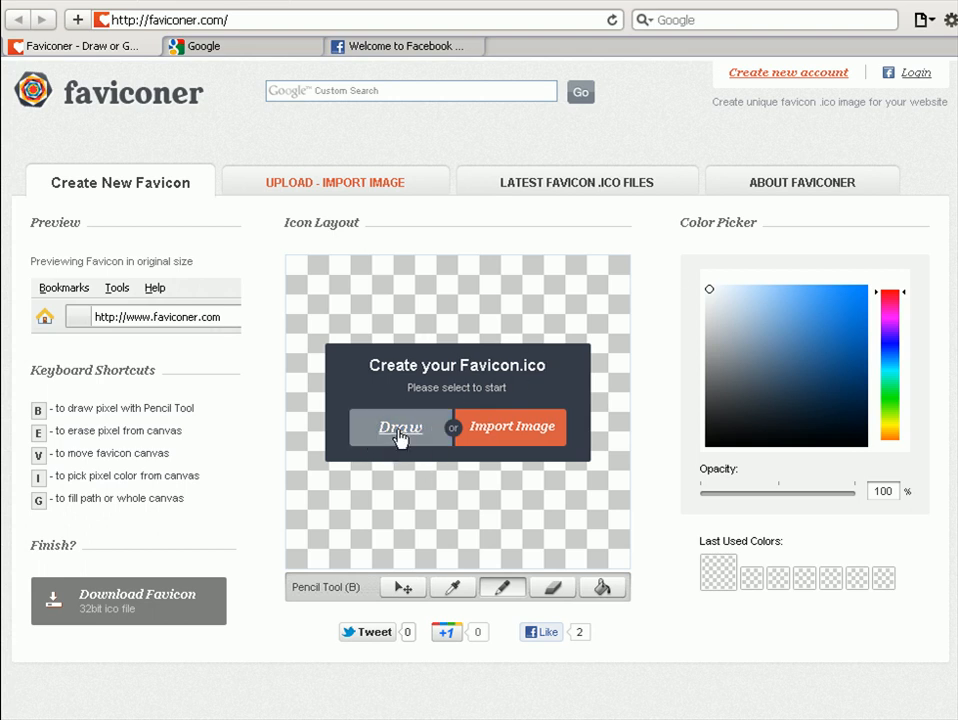
- Start a new favicon drawing and switch to pixel drawing with a new colour
{"action": "left_click", "coordinate": [400, 426]}
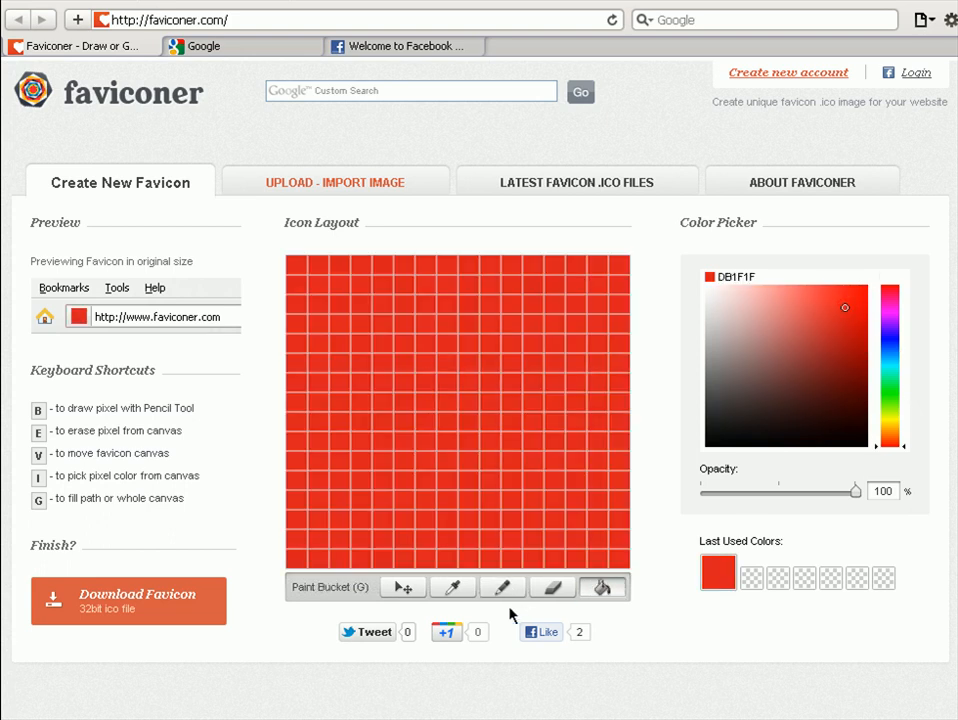
{"action": "left_click", "coordinate": [502, 587]}
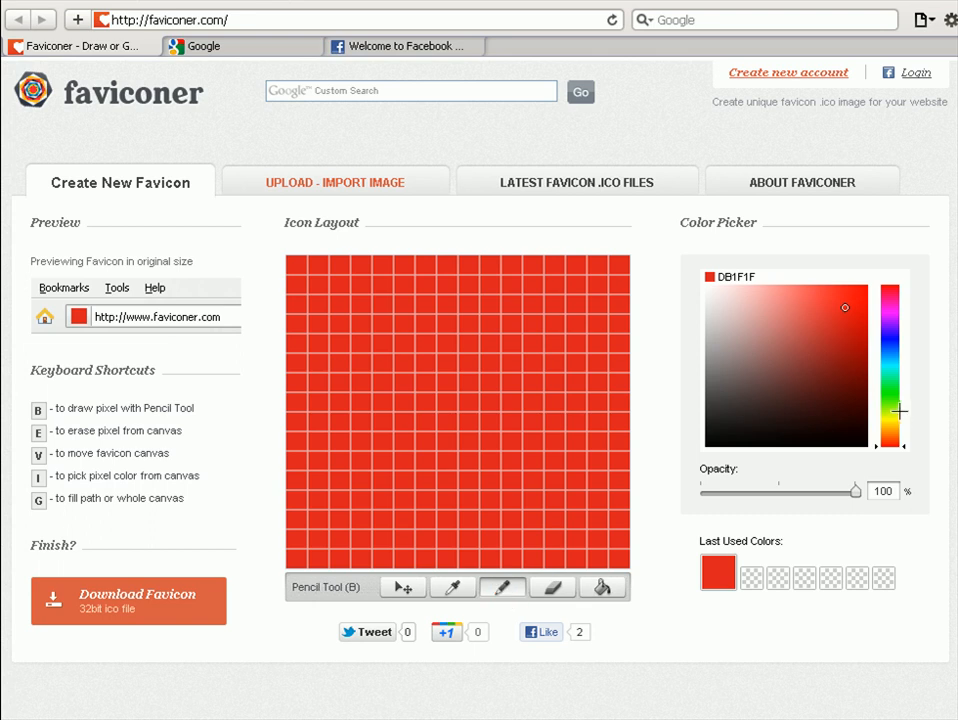
{"action": "left_click", "coordinate": [705, 284]}
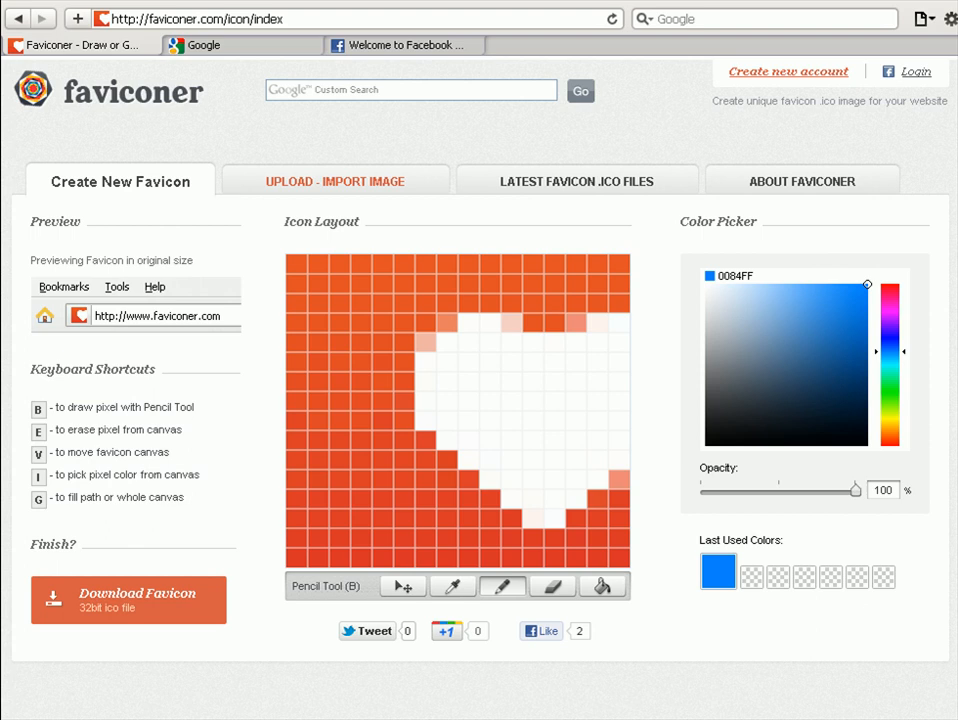
- Download the heart icon titled 'Heart' and save favicon.ico to disk
{"action": "left_click", "coordinate": [128, 600]}
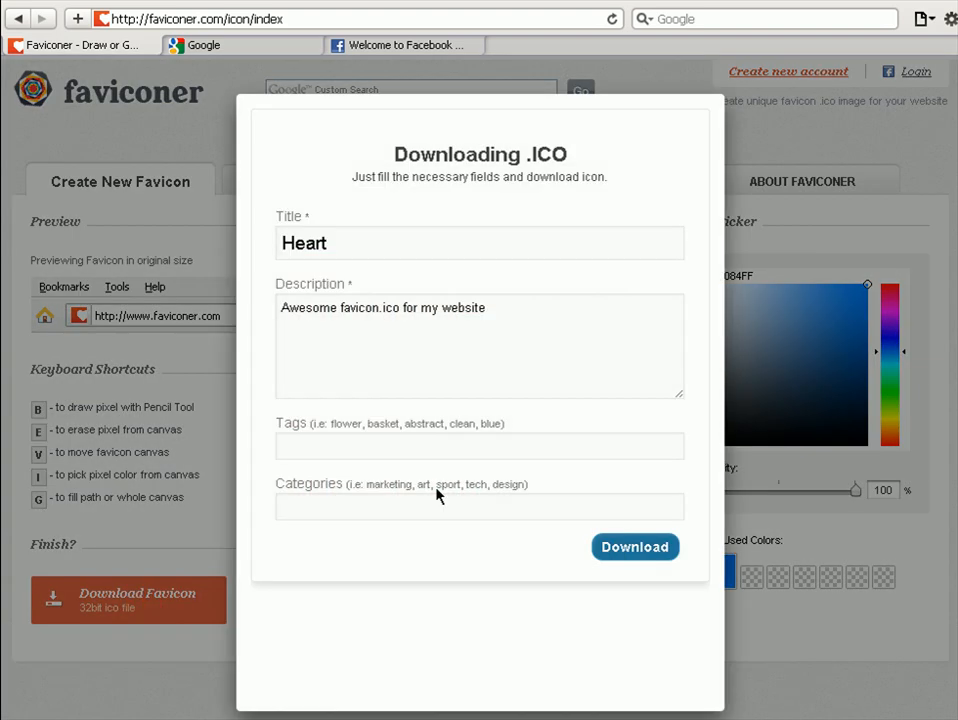
{"action": "left_click", "coordinate": [634, 547]}
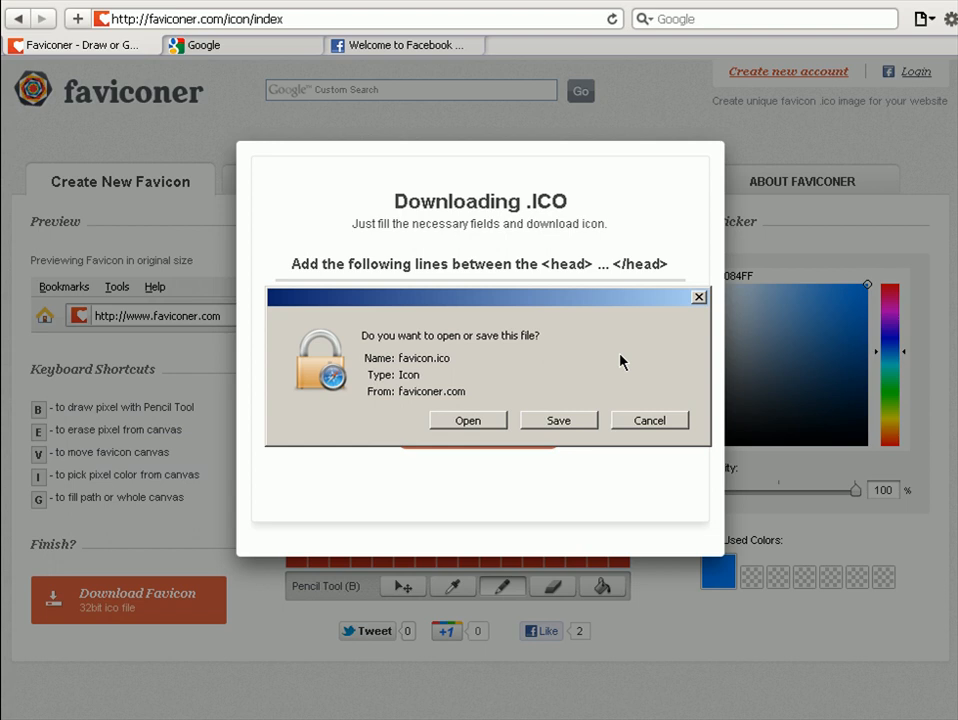
{"action": "left_click", "coordinate": [649, 420]}
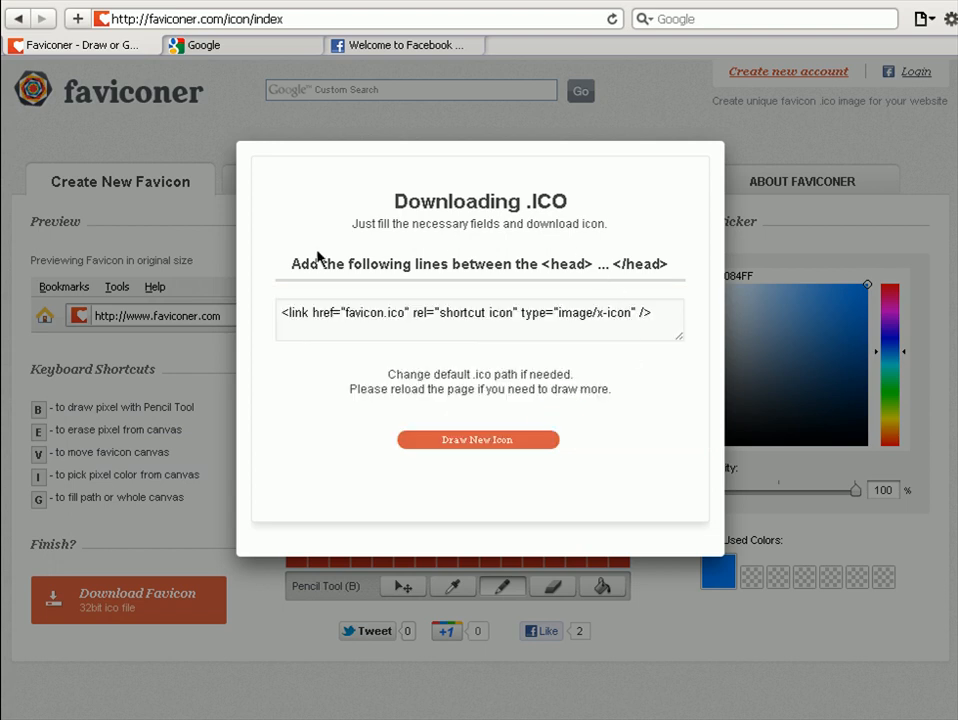
{"action": "mouse_move", "coordinate": [378, 382]}
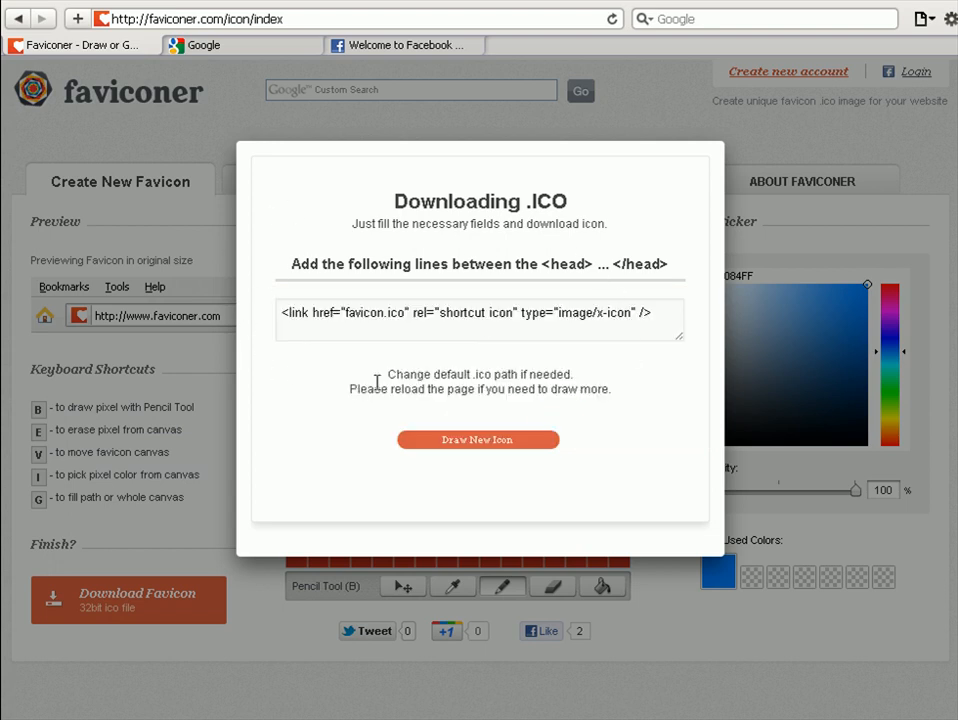
{"action": "mouse_move", "coordinate": [396, 374]}
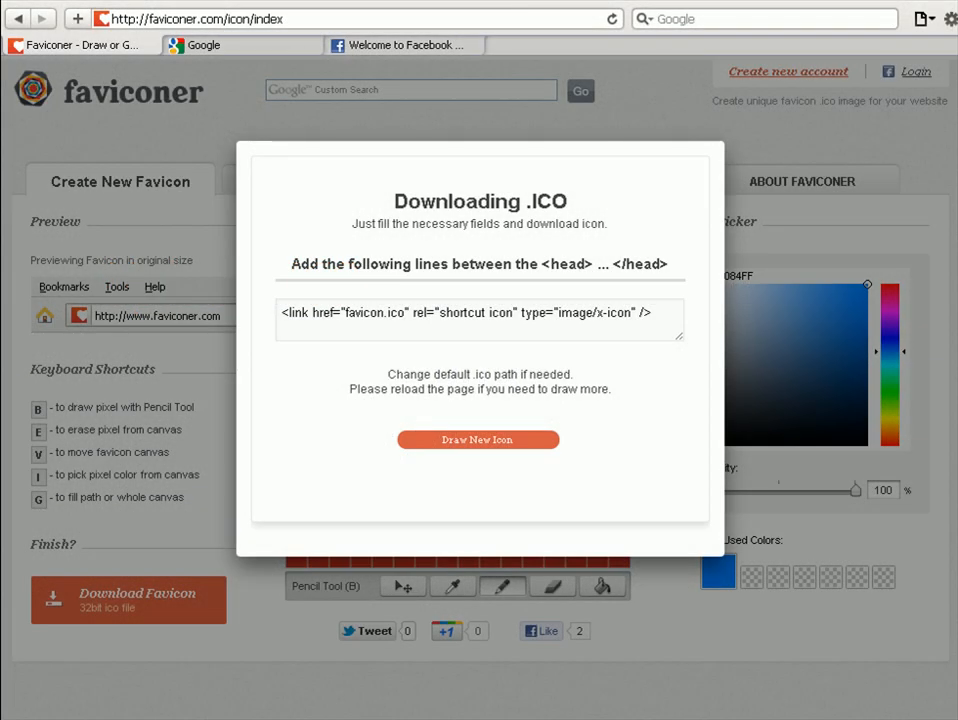
{"action": "mouse_move", "coordinate": [461, 419]}
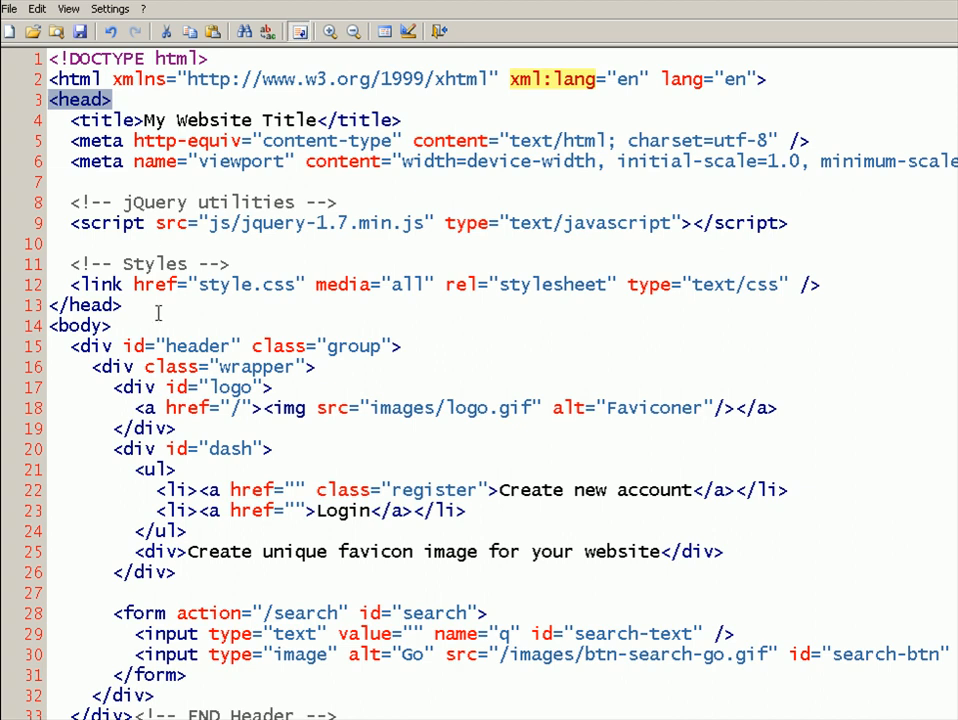
- Place the cursor at the end of the HTML head section in Notepad2
{"action": "left_click", "coordinate": [128, 305]}
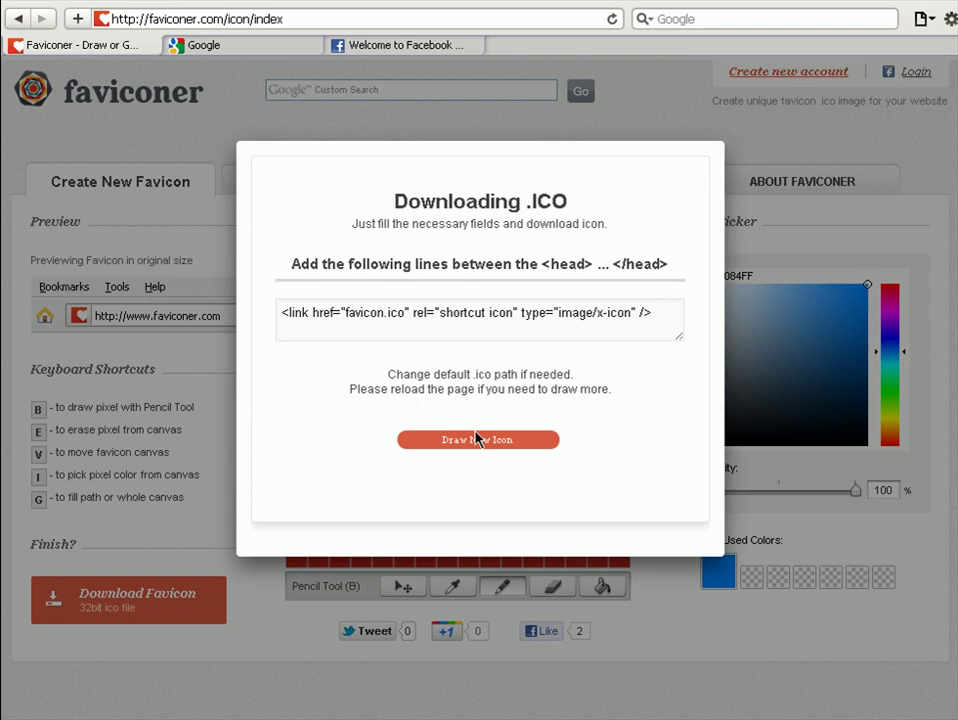
- Select the whole shortcut-icon link tag on the Faviconer page
{"action": "triple_click", "coordinate": [465, 312]}
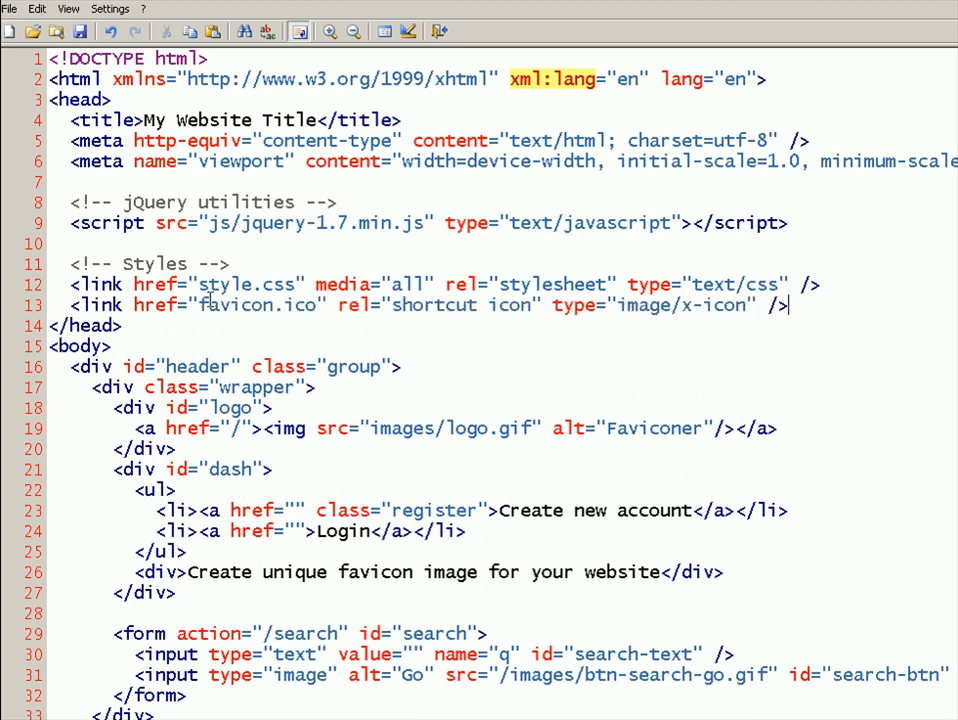
- Select 'favicon.ico' in the pasted link line to check the path
{"action": "double_click", "coordinate": [257, 305]}
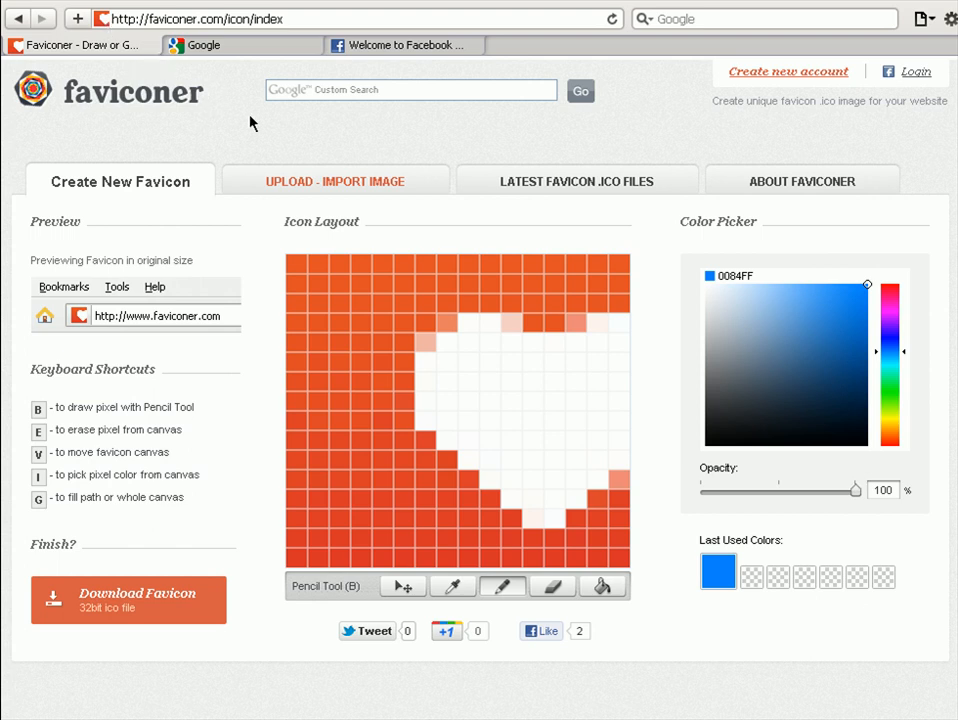
{"action": "mouse_move", "coordinate": [685, 280]}
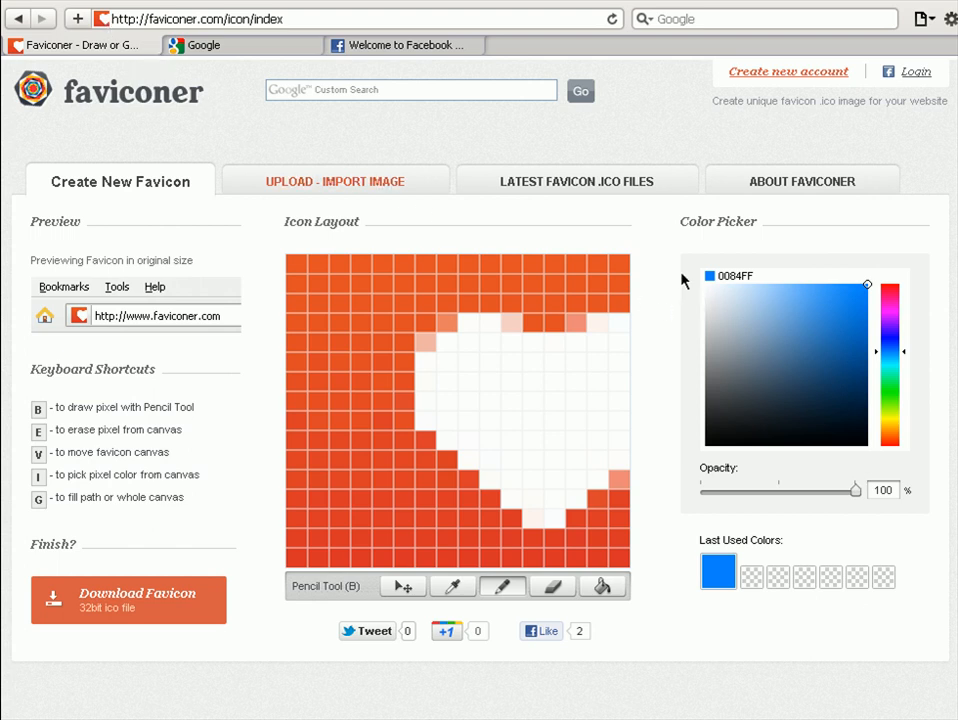
{"action": "mouse_move", "coordinate": [683, 281]}
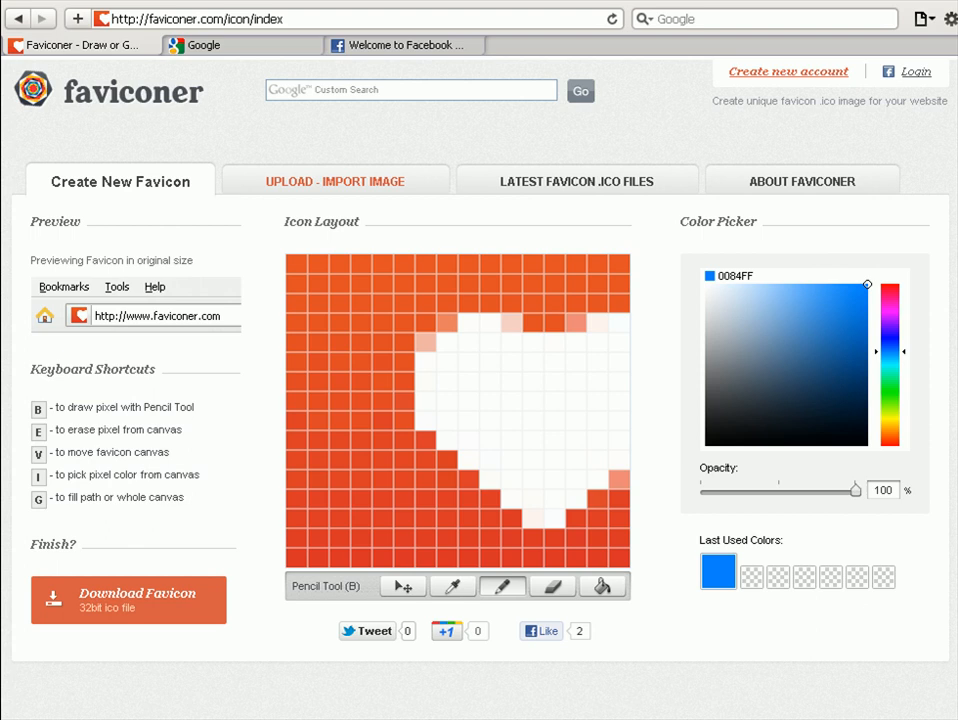